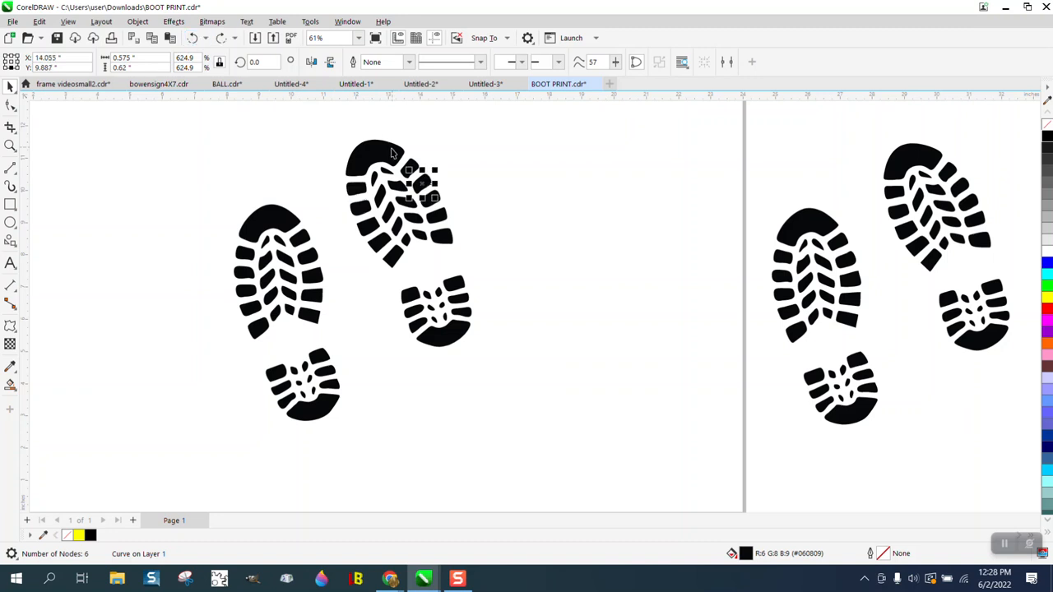
mouse_move(350, 169)
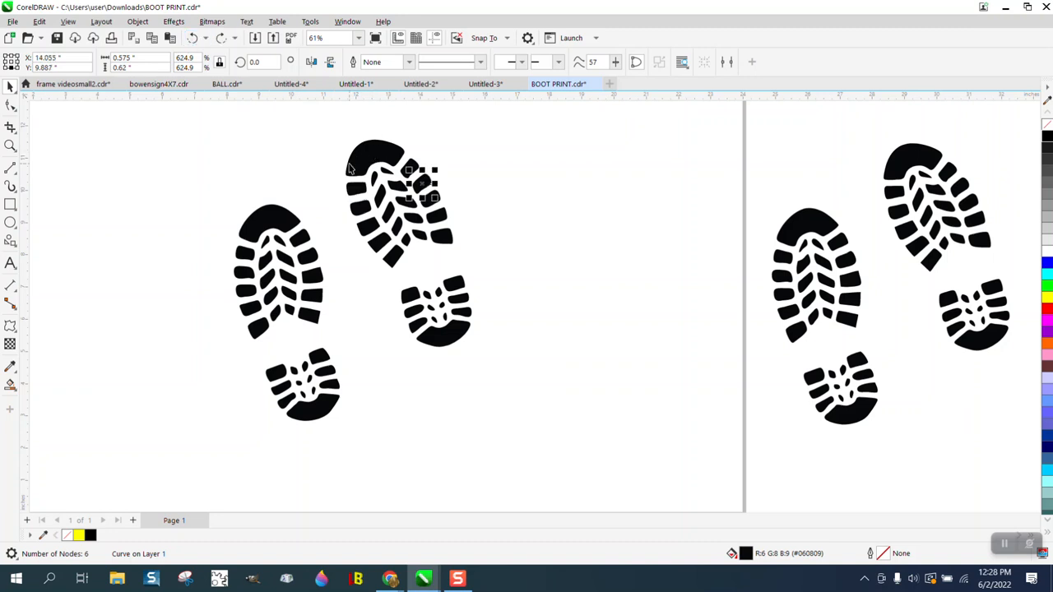
mouse_move(377, 156)
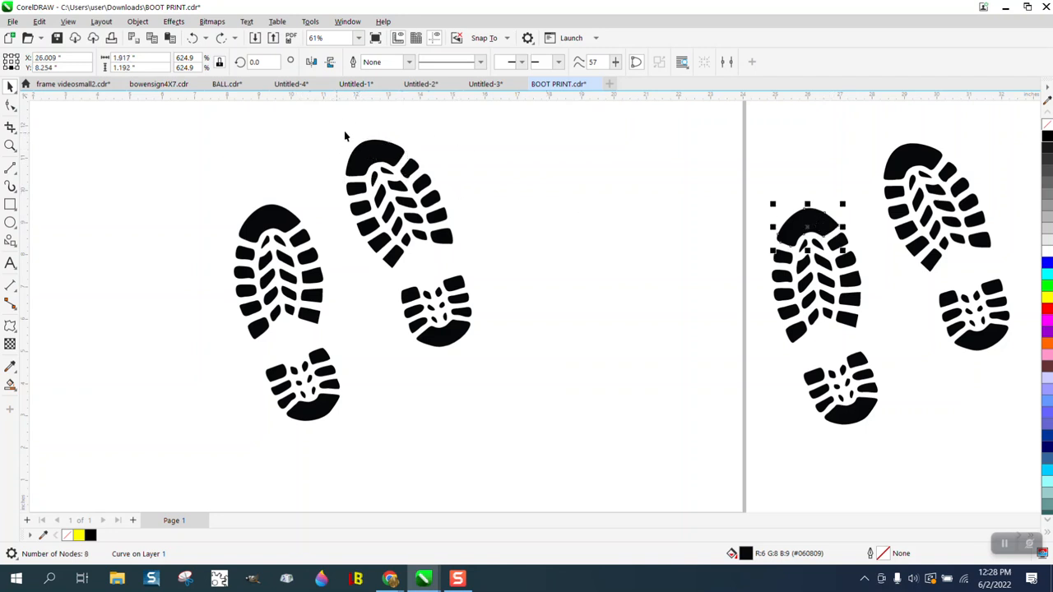
mouse_move(338, 135)
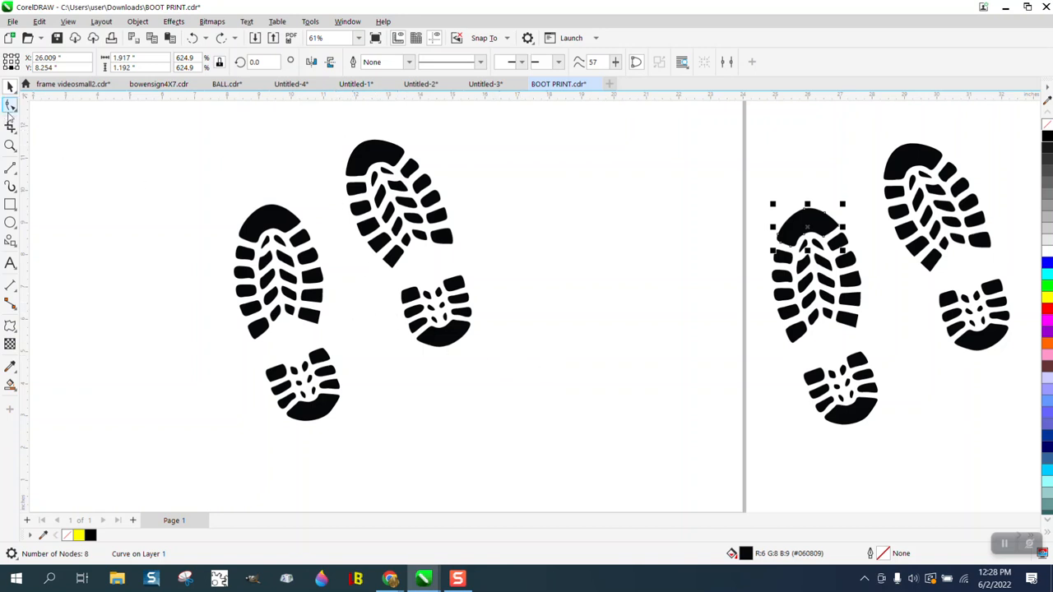
Marquee-select the toe and heel pieces of the upper boot print with the Pick tool.
click(12, 86)
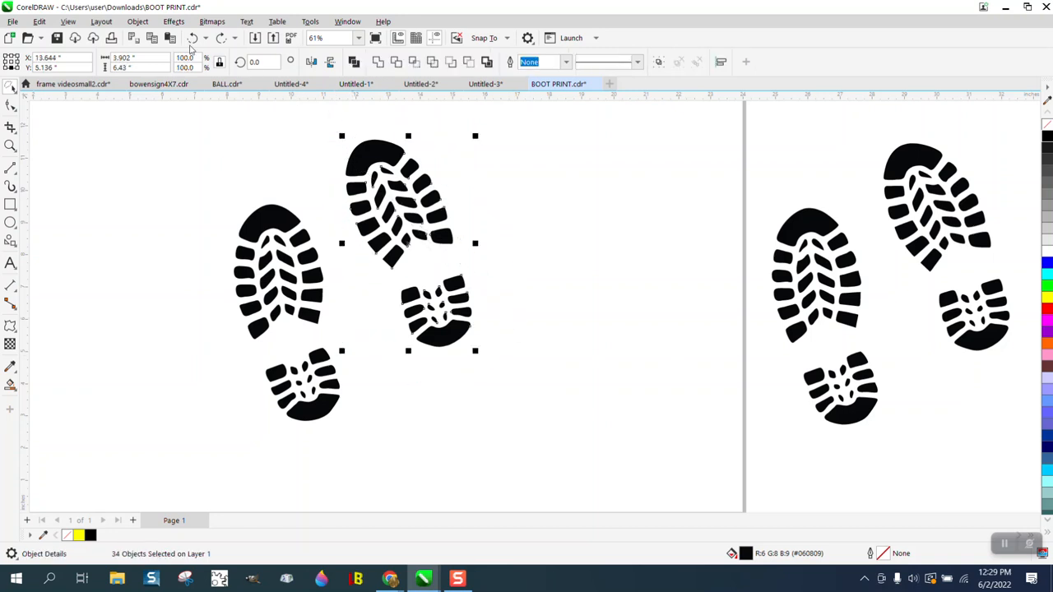
Group the boot print's 34 pieces and make them hairline black outlines with no fill.
click(138, 22)
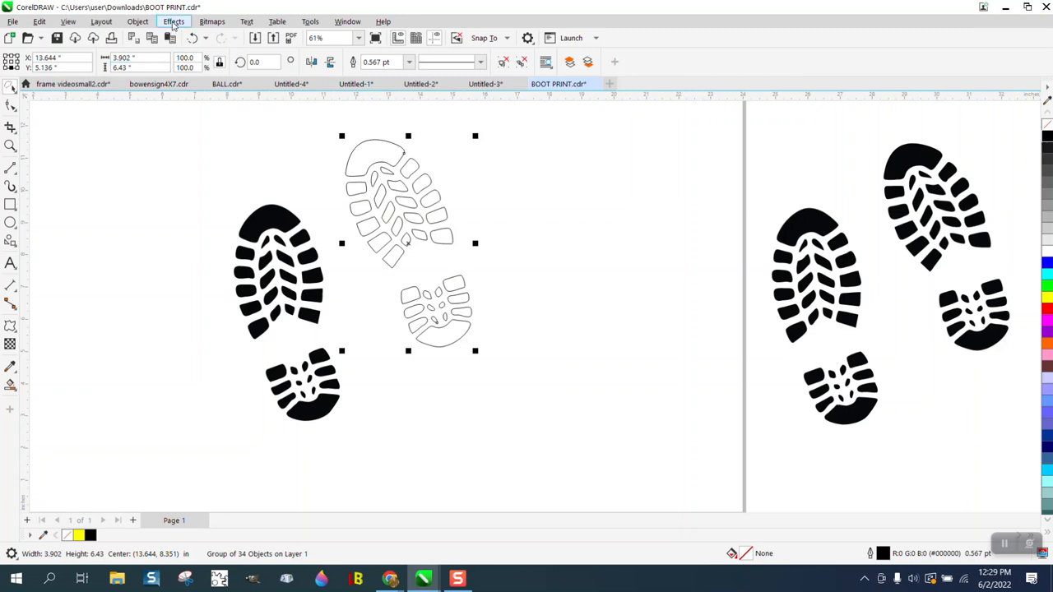
click(173, 22)
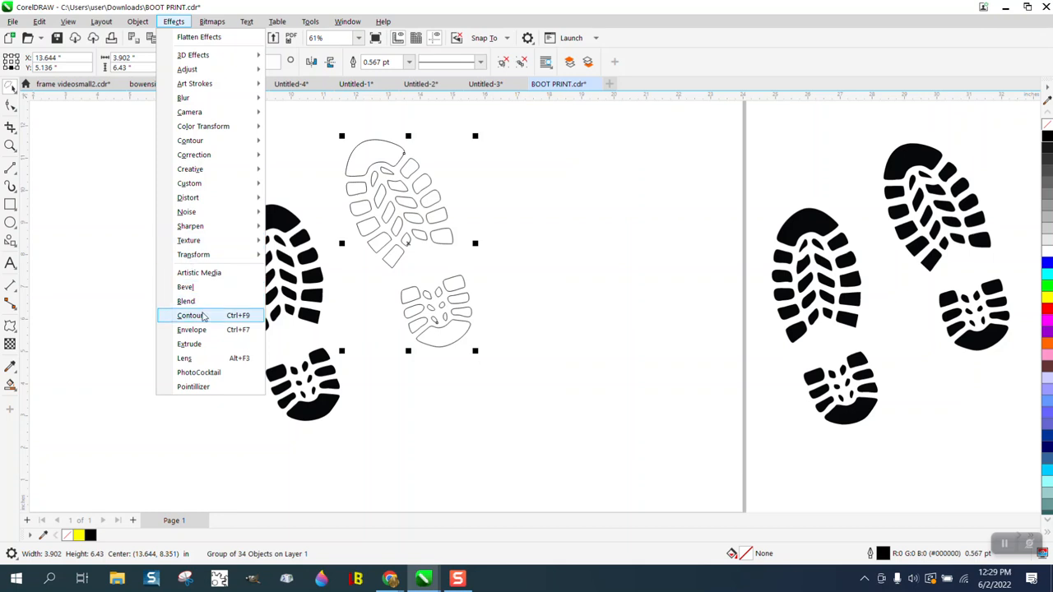
Apply a one-step red Outside contour offset 0.55 inch to the boot print.
click(190, 315)
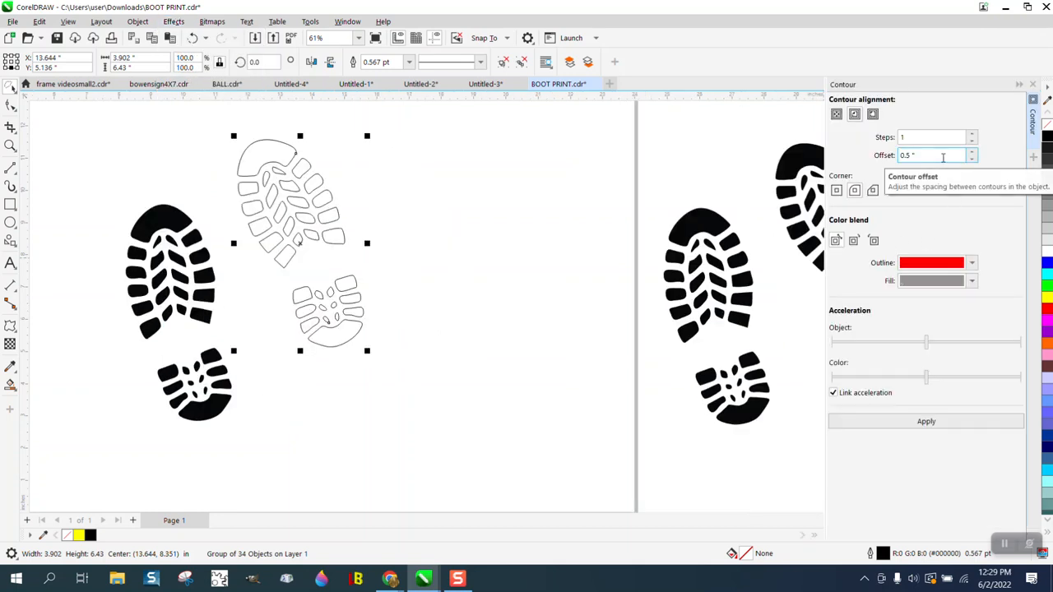
click(926, 421)
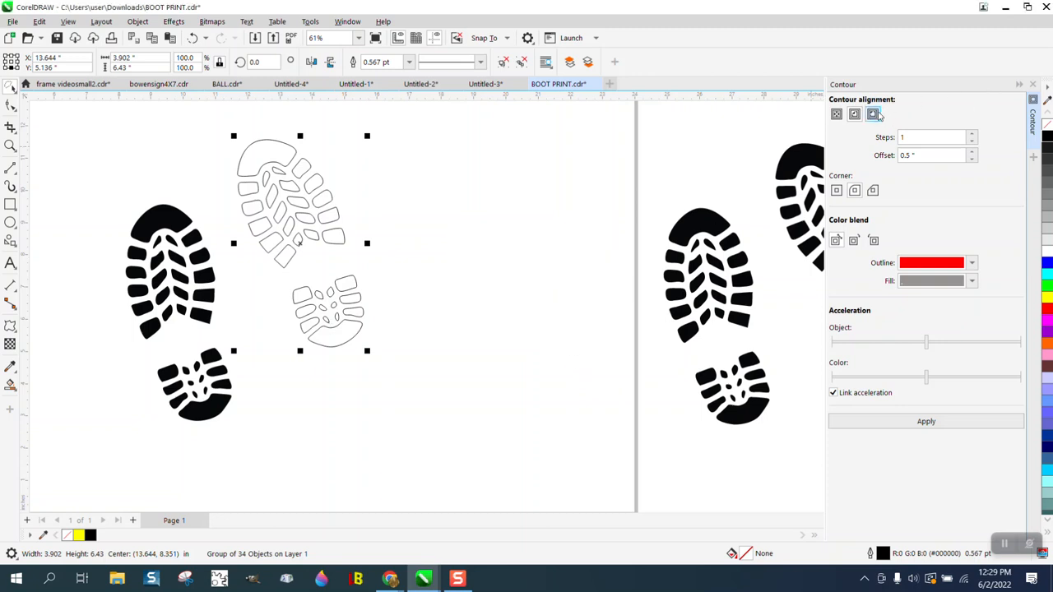
click(925, 420)
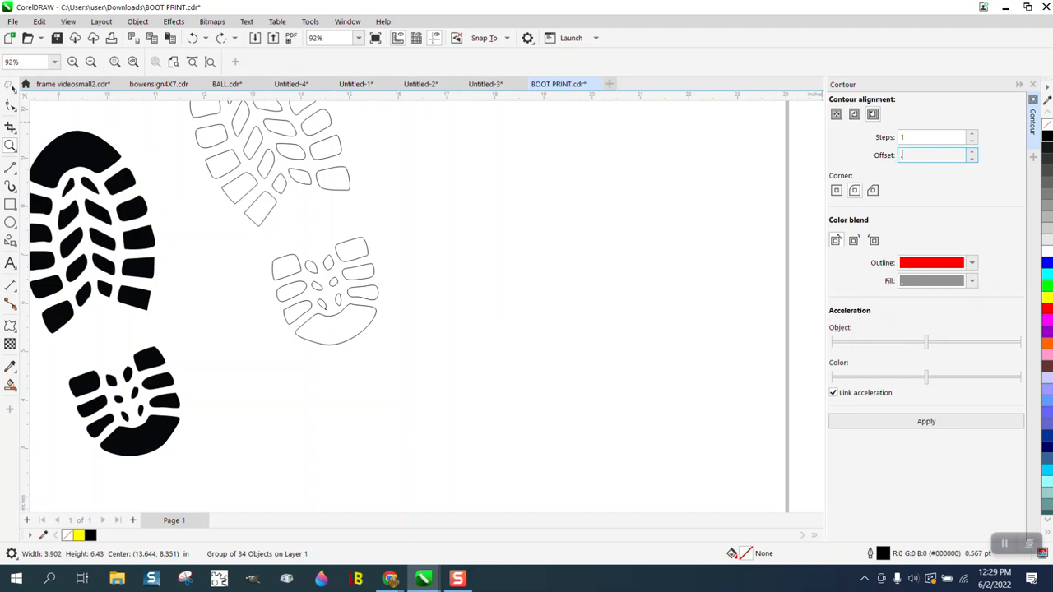
click(926, 421)
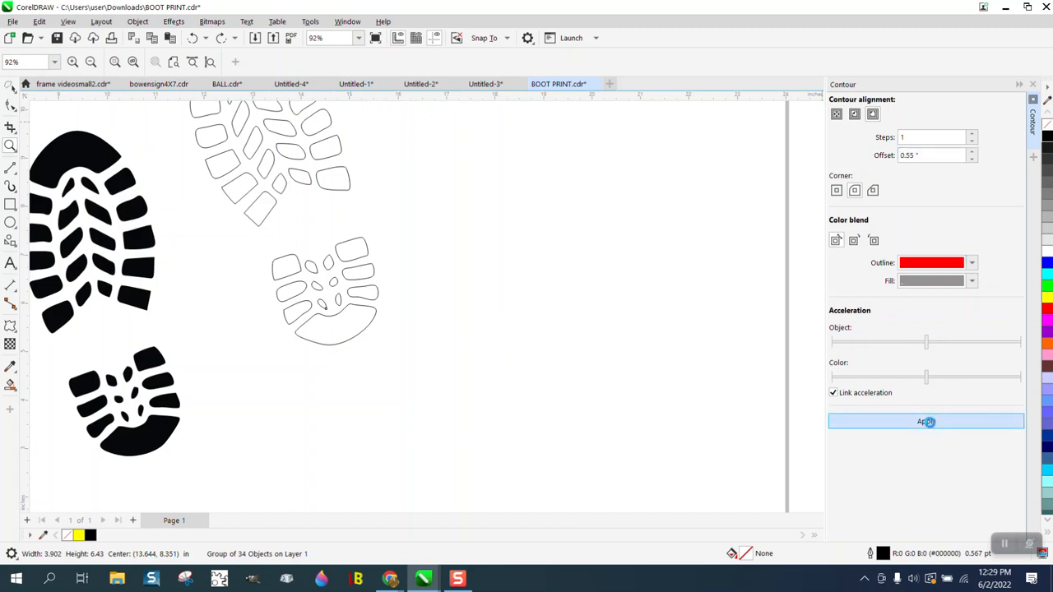
click(925, 421)
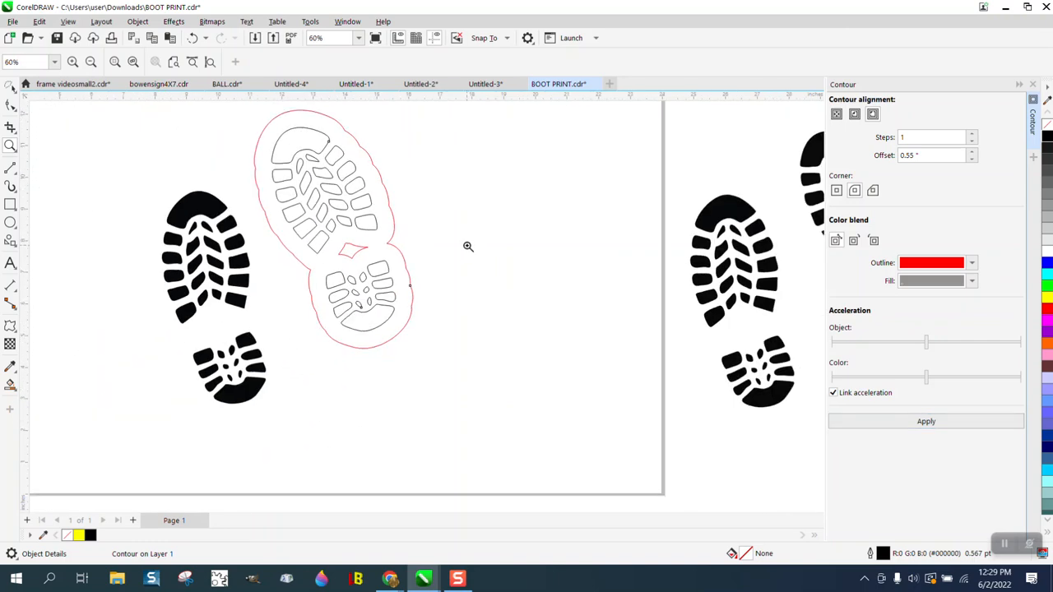
Break the red contour apart, delete its small inner piece, and reselect the outer curve.
click(137, 21)
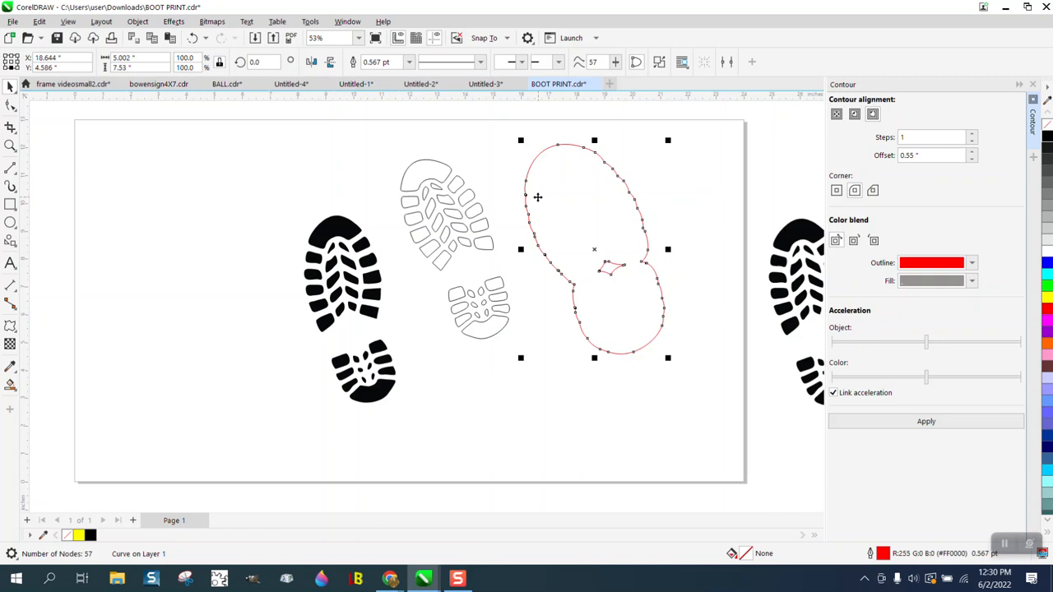
click(137, 22)
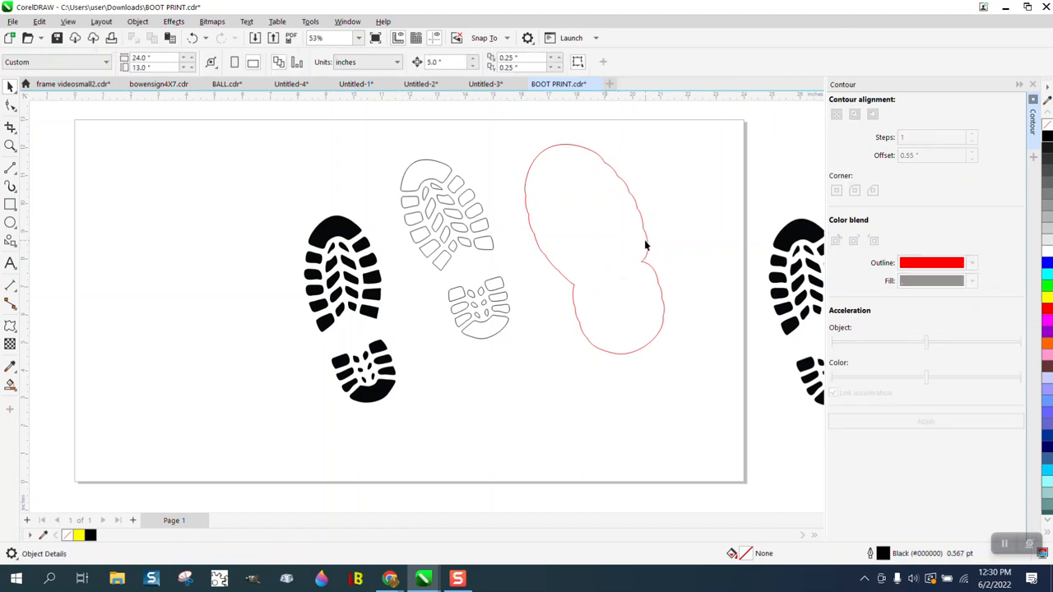
click(626, 259)
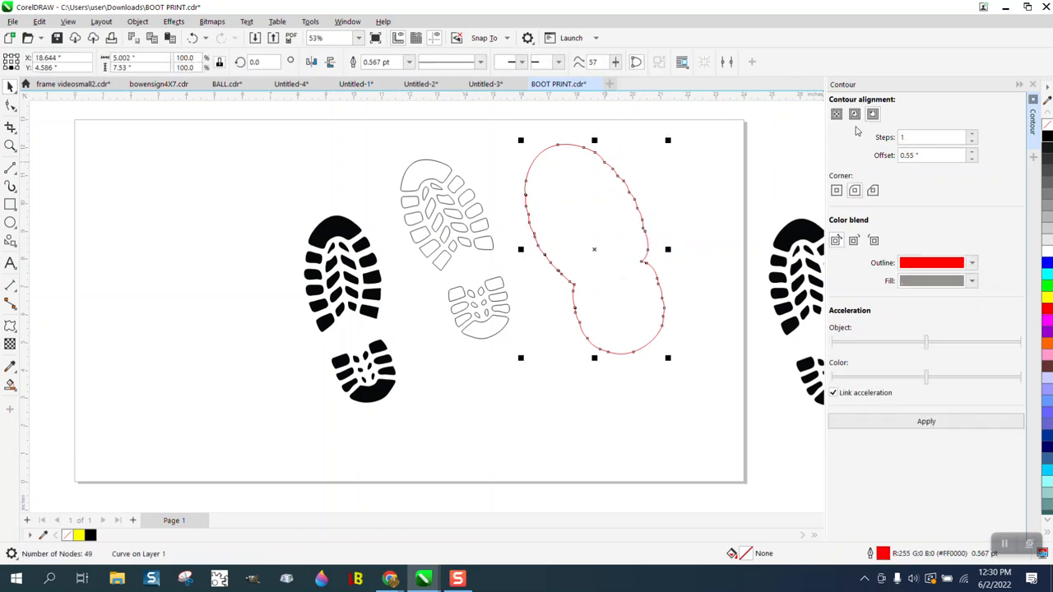
Apply a contour with offset 0.5 inch to the selected red outline curve.
click(931, 155)
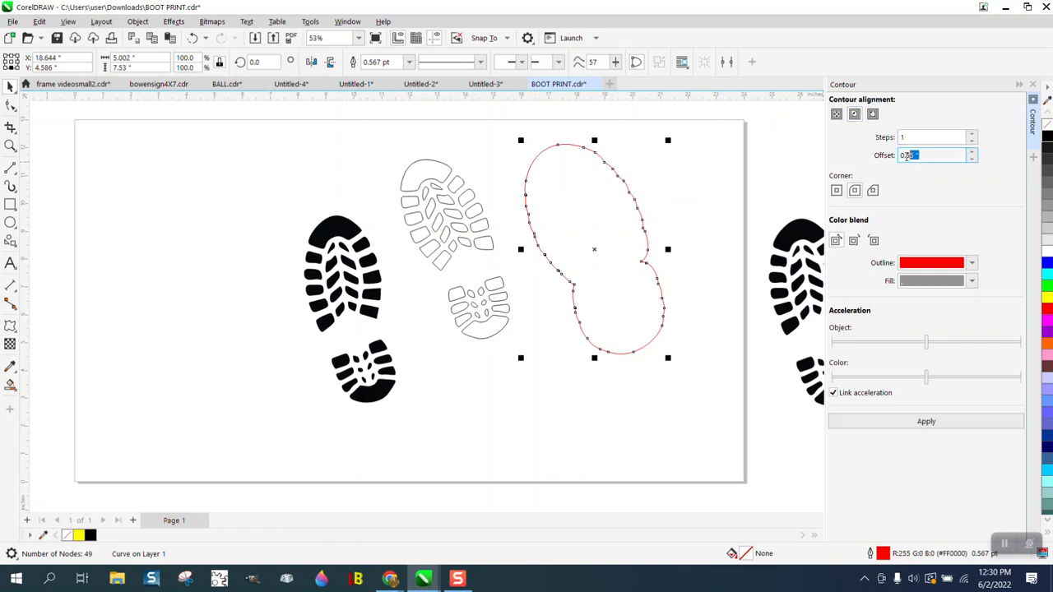
text(.5)
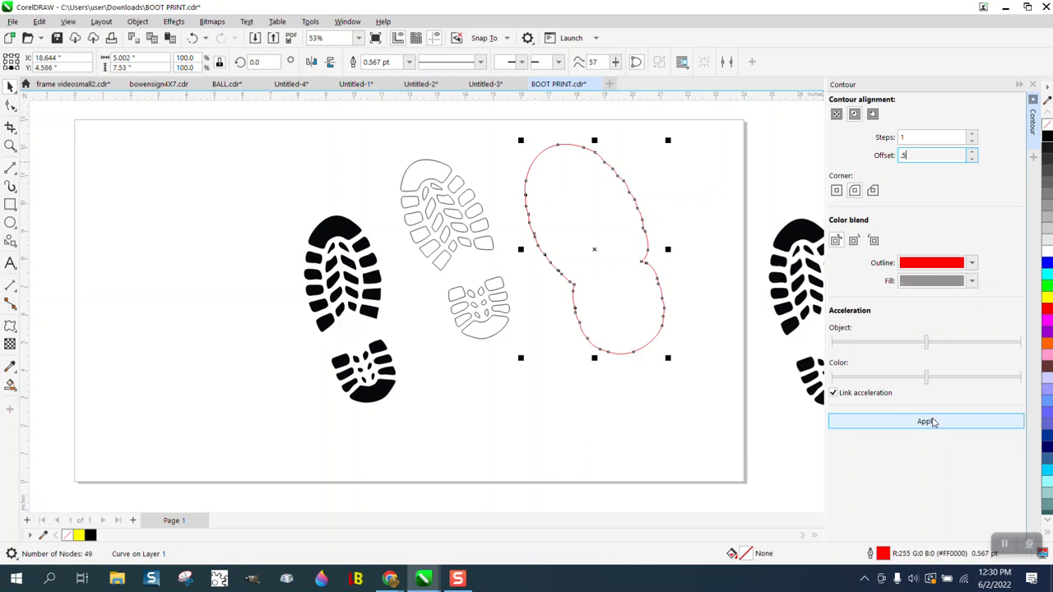
click(925, 421)
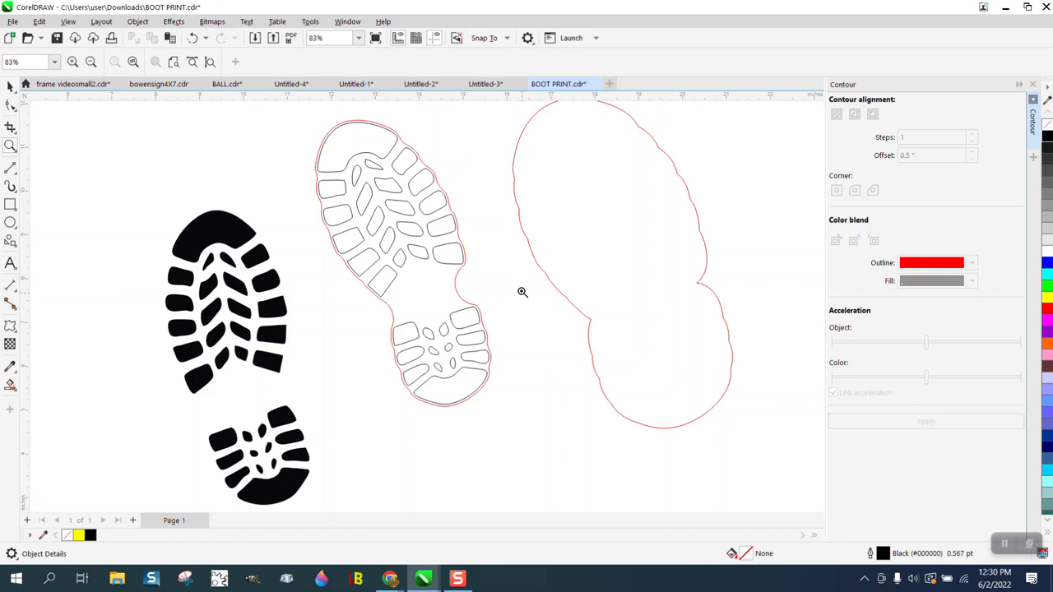
mouse_move(454, 241)
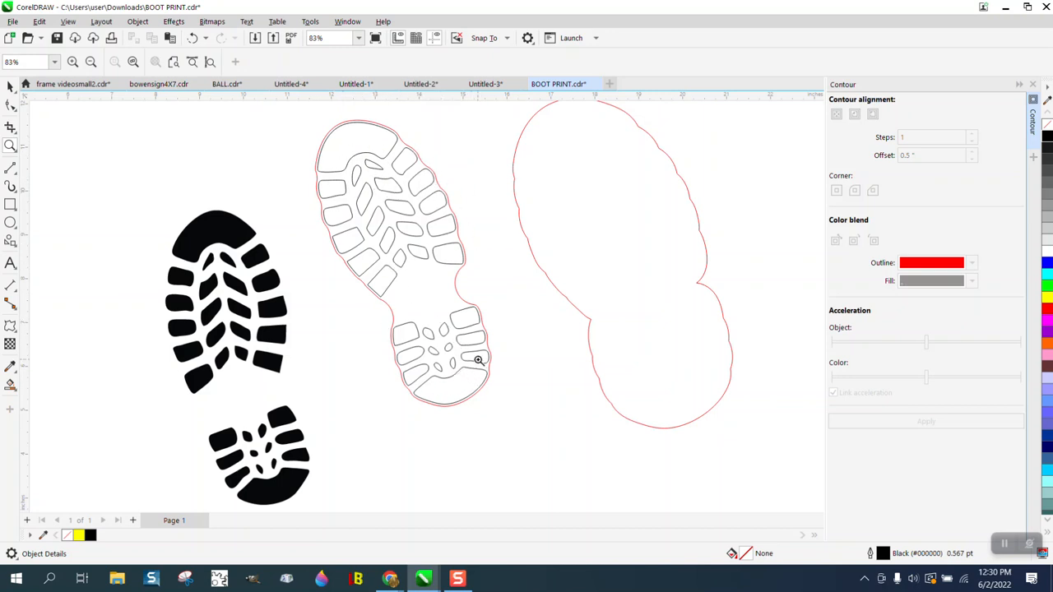
mouse_move(146, 122)
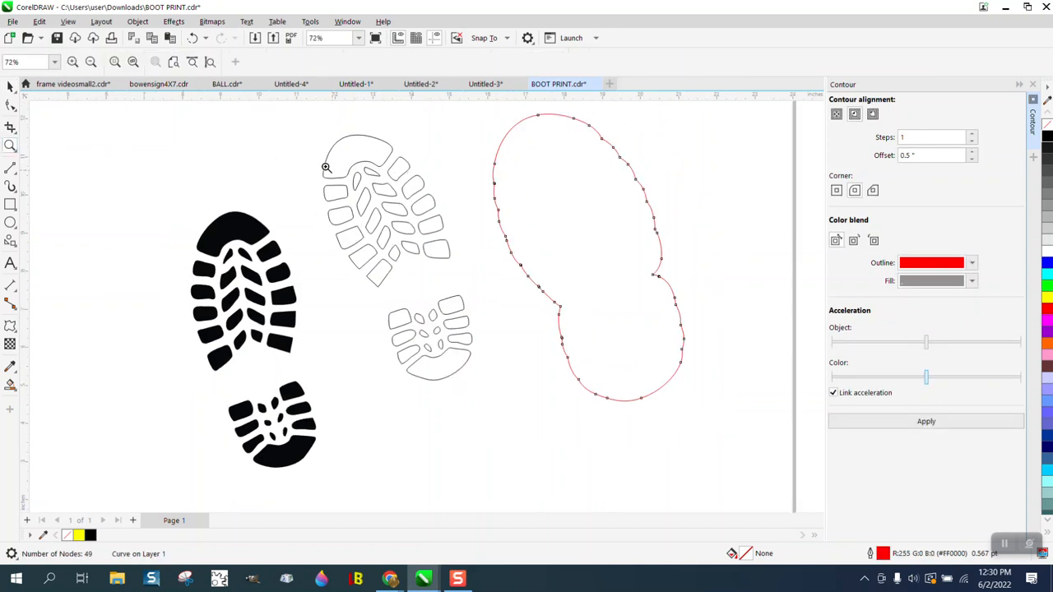
Use the Smooth tool to simplify the red outline curve to 13 nodes.
click(10, 106)
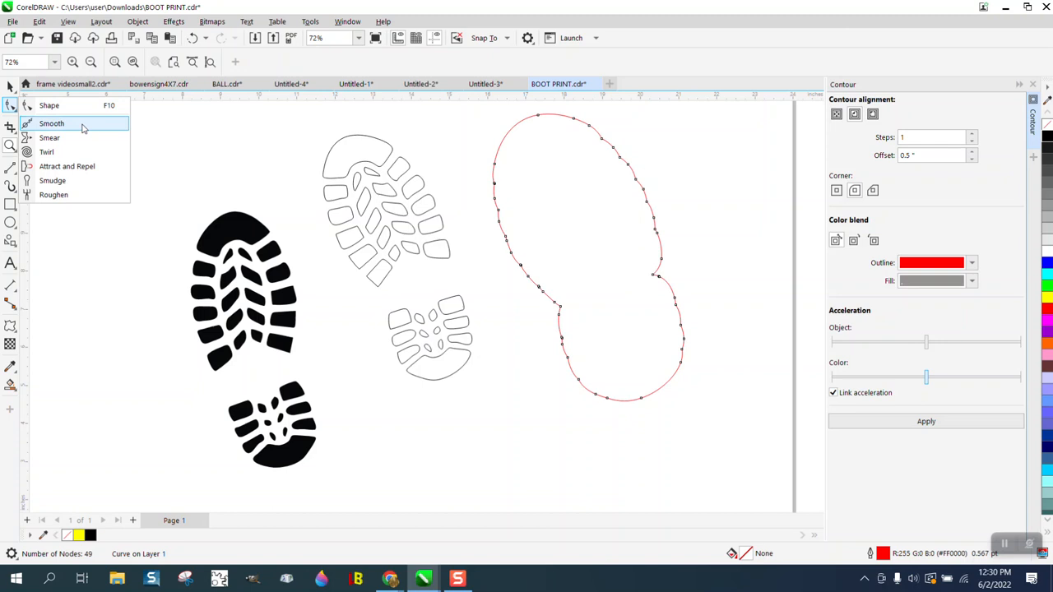
click(52, 123)
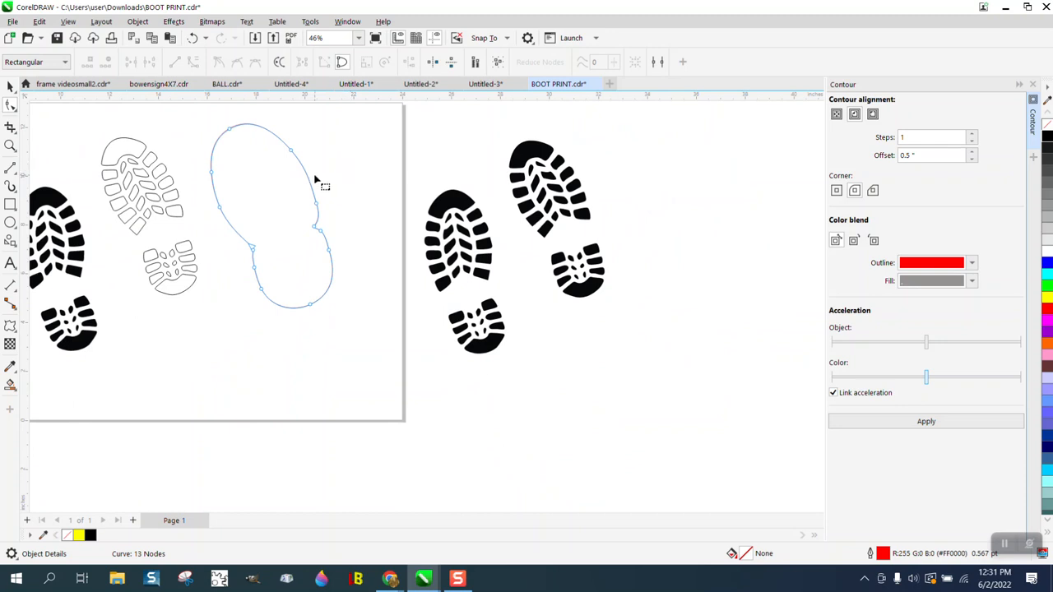
Apply a 0.5-inch Inside contour to the smoothed 13-node red outline.
click(10, 86)
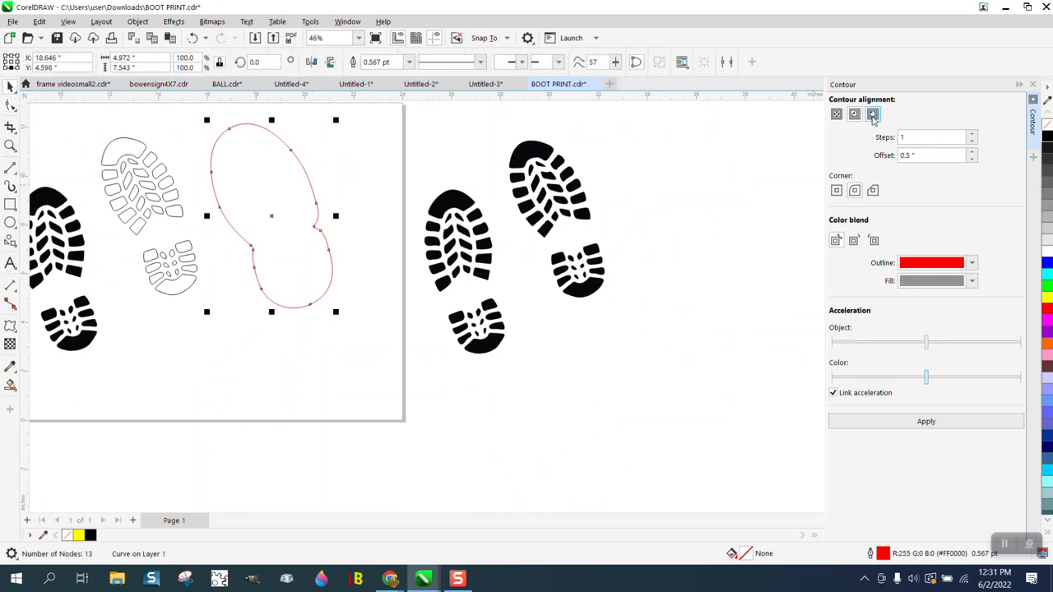
click(854, 114)
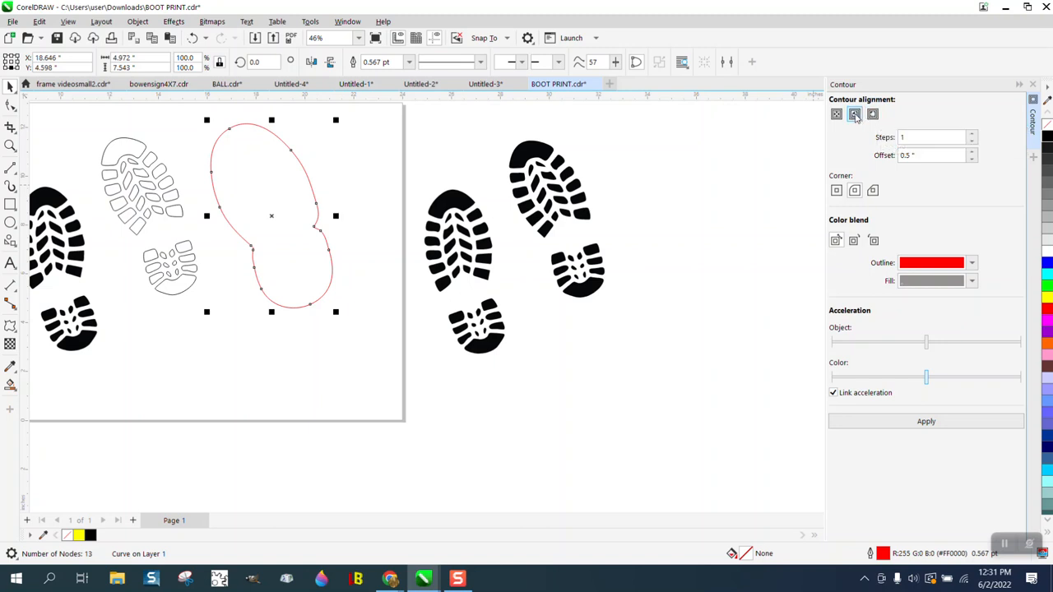
click(925, 421)
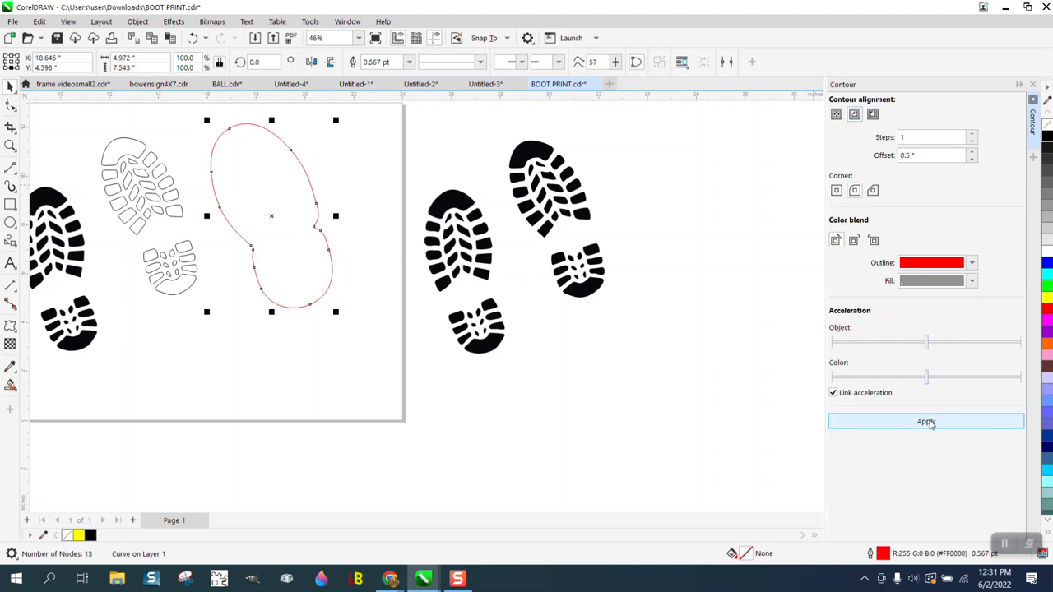
click(925, 421)
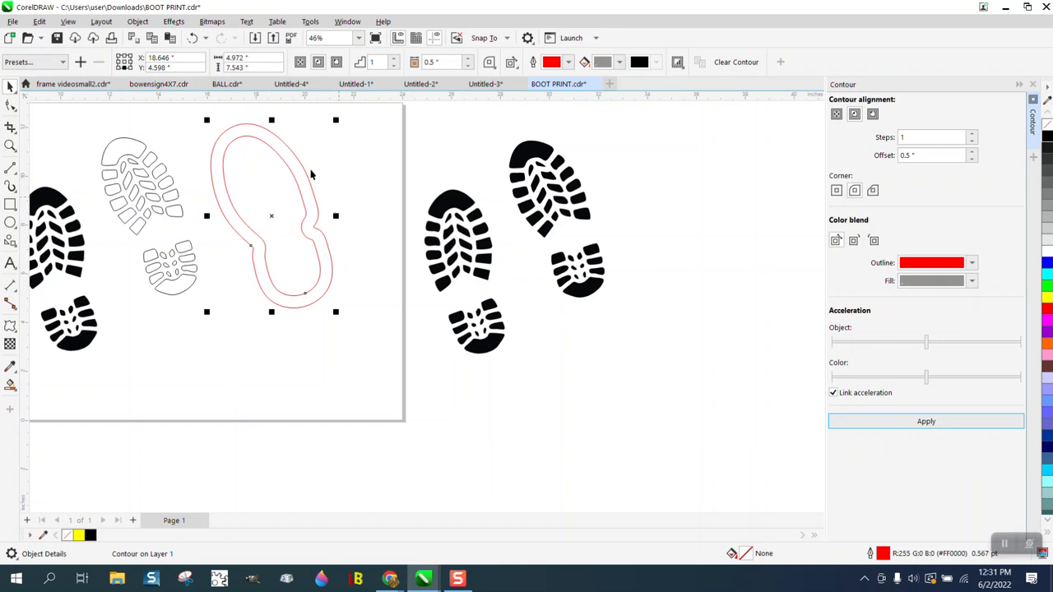
click(138, 22)
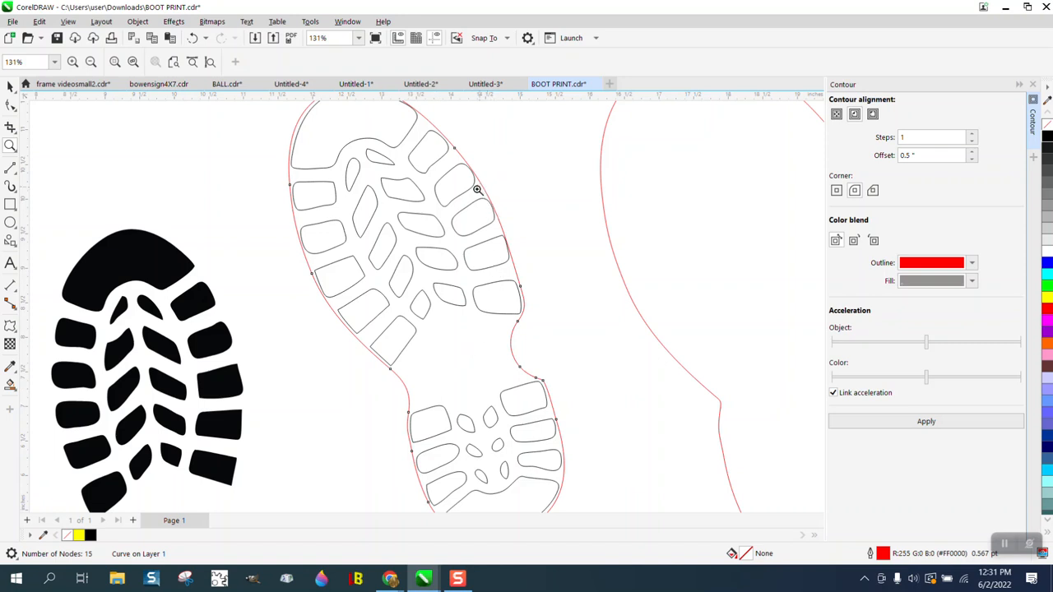
click(11, 106)
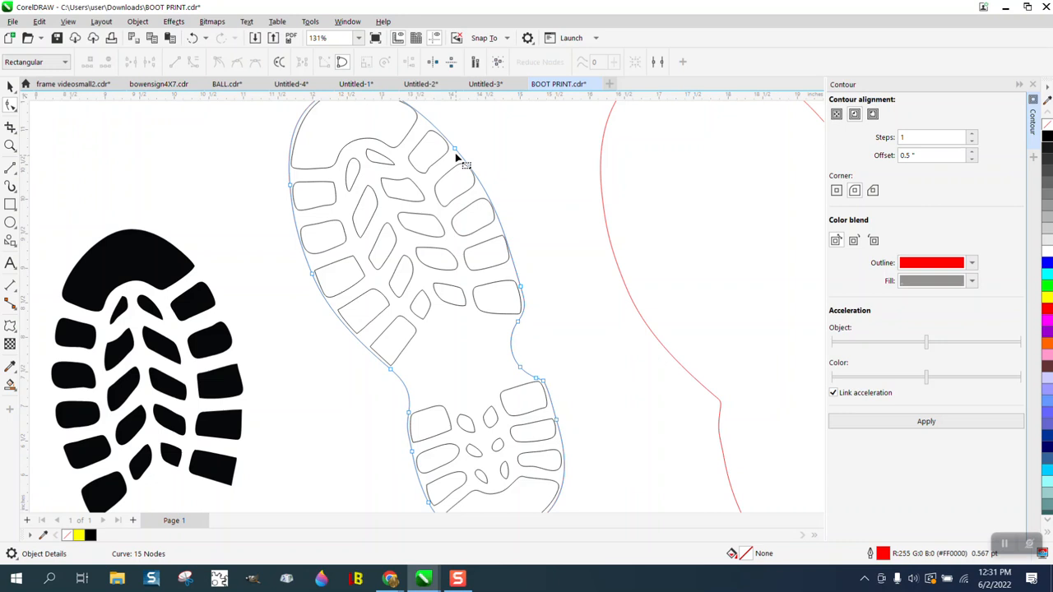
click(455, 149)
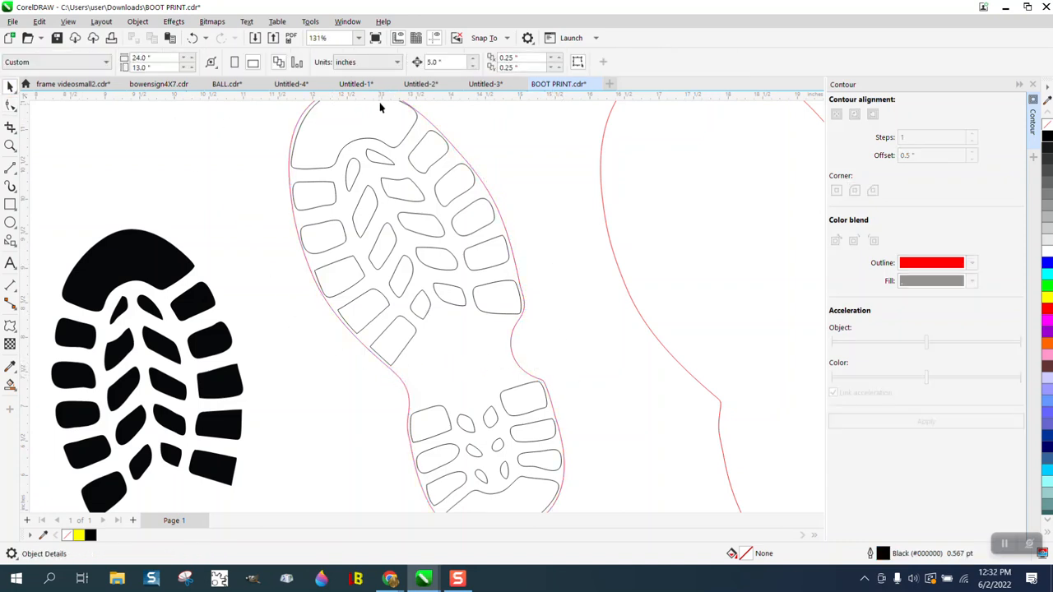
click(444, 61)
text(.001)
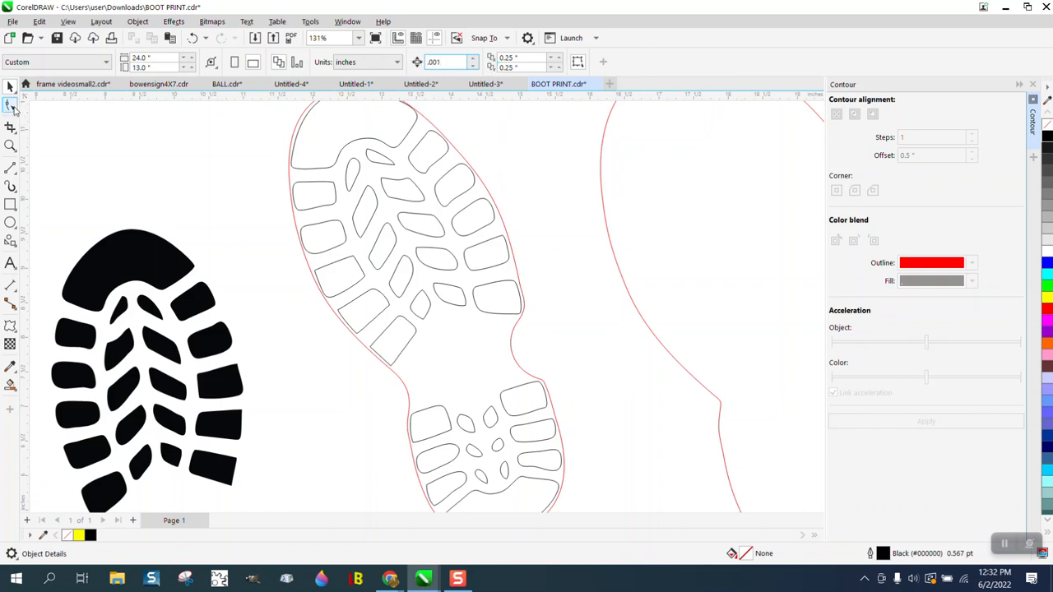
Select the red cut line's arch node and drag its handle to smooth the curve.
click(10, 108)
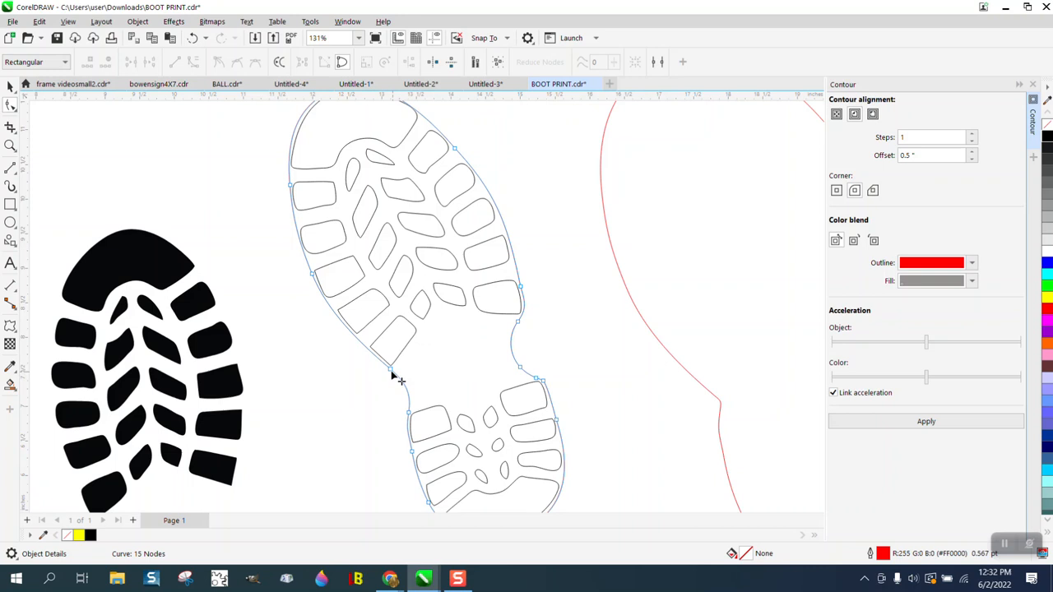
click(391, 370)
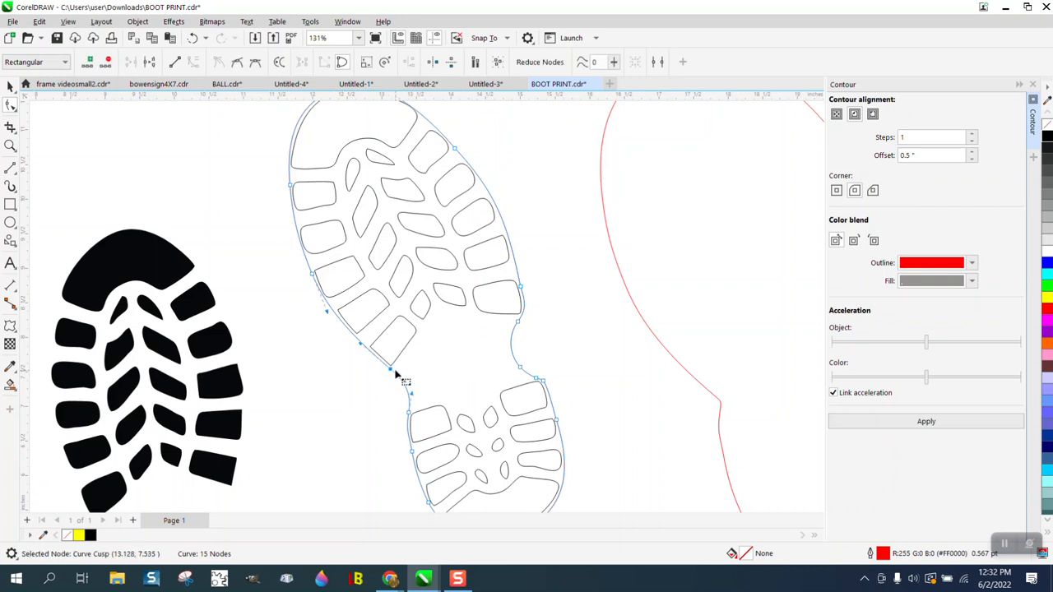
drag(395, 374, 394, 375)
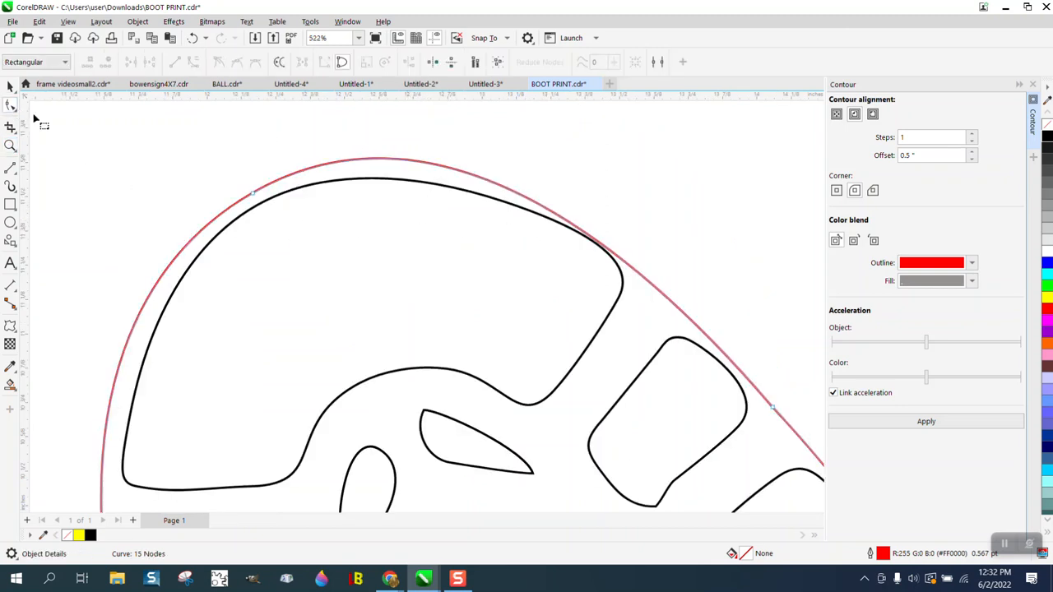
Drag the toe node's handles so the red cut line follows the toe closely.
click(11, 106)
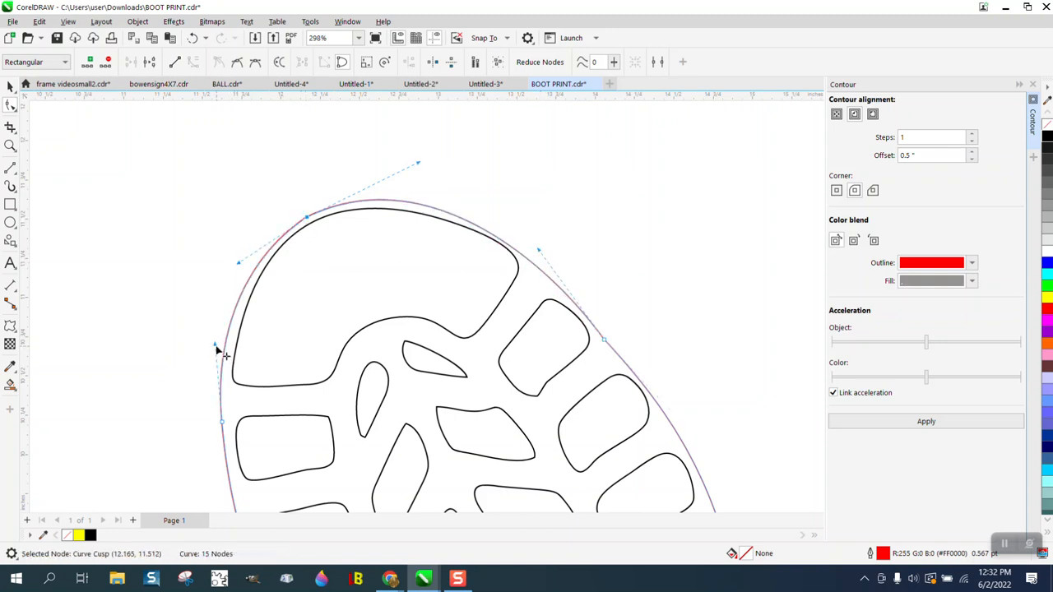
scroll(down, 3)
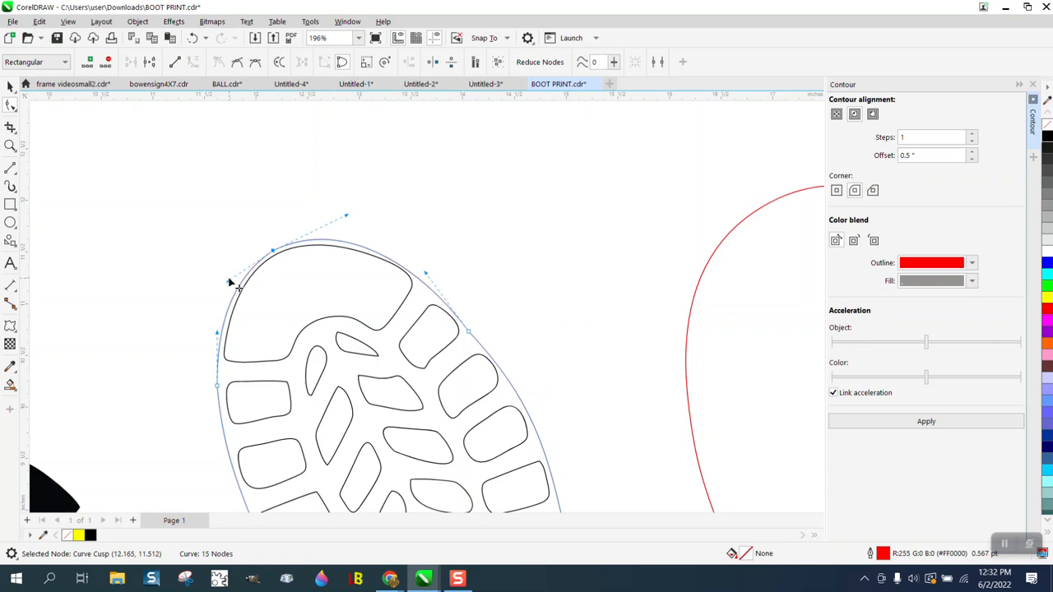
drag(233, 284, 233, 274)
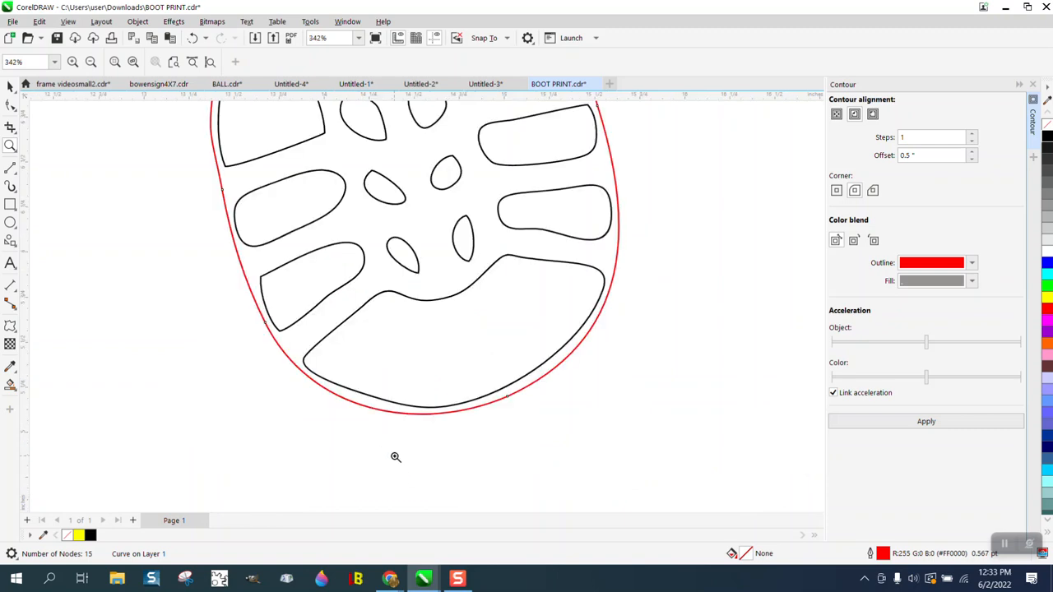
Select the outlined boot print group and fill it solid black from the palette.
scroll(down, 3)
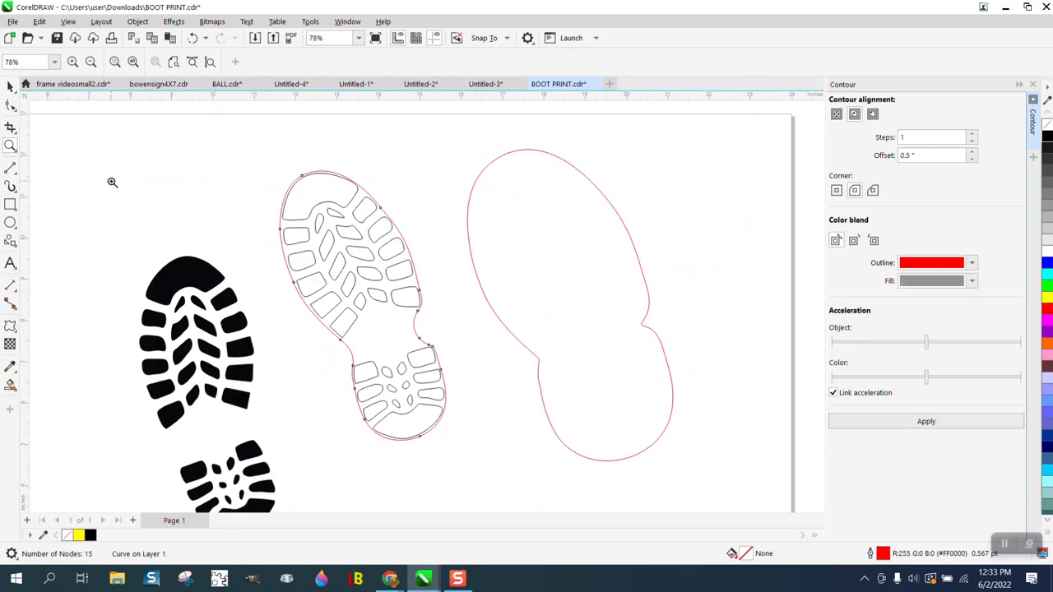
click(362, 304)
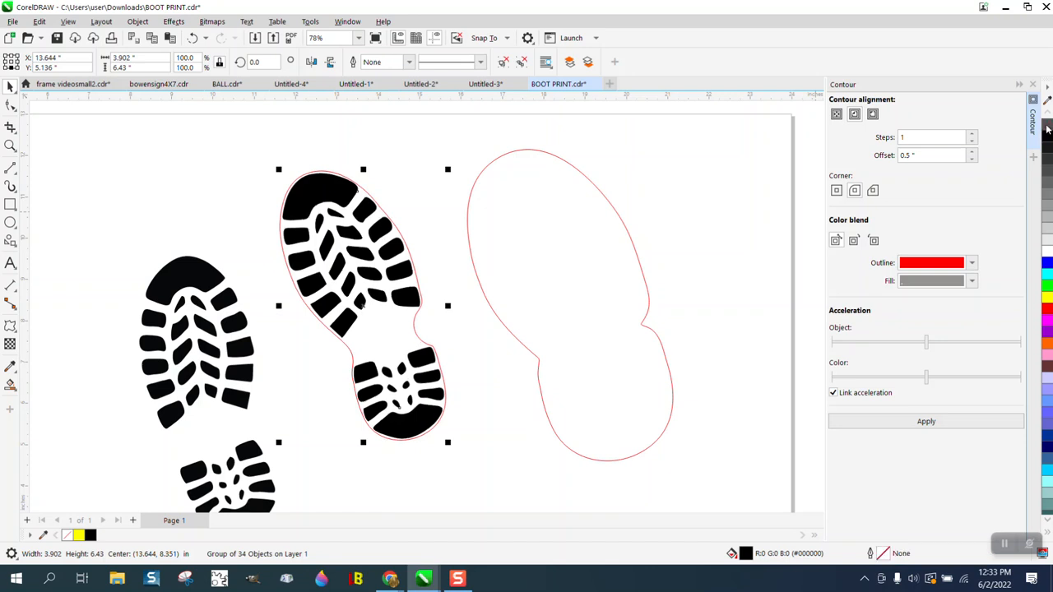
mouse_move(442, 268)
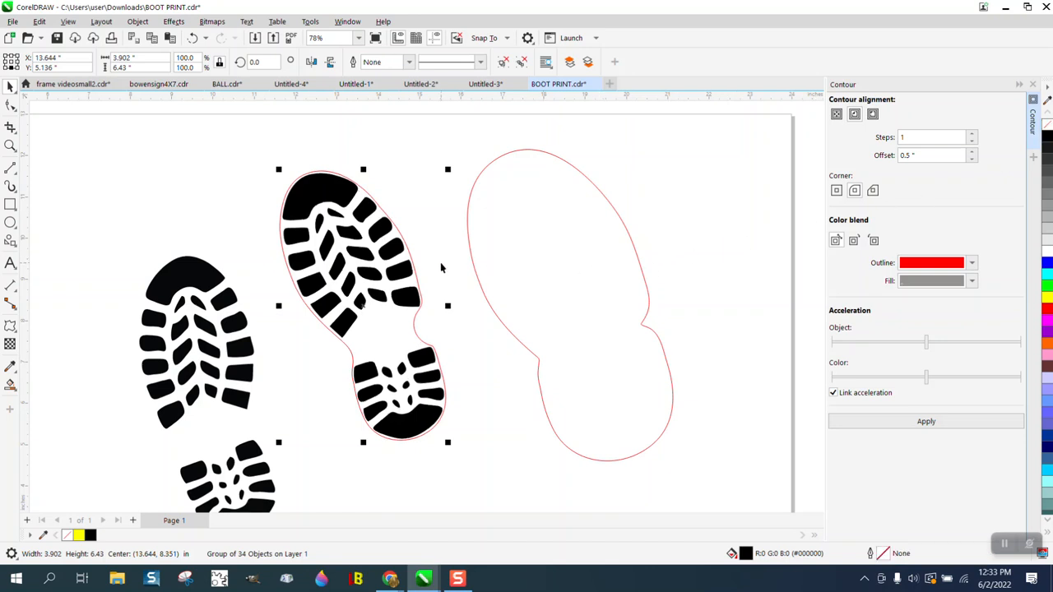
scroll(down, 3)
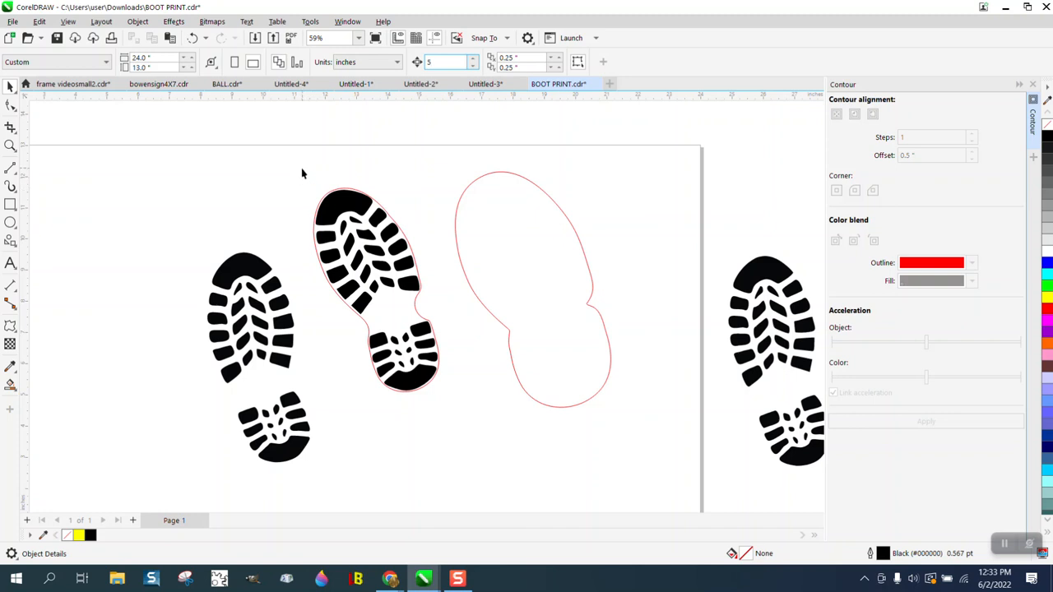
Select the black boot print with its red cut line for duplicating.
click(370, 288)
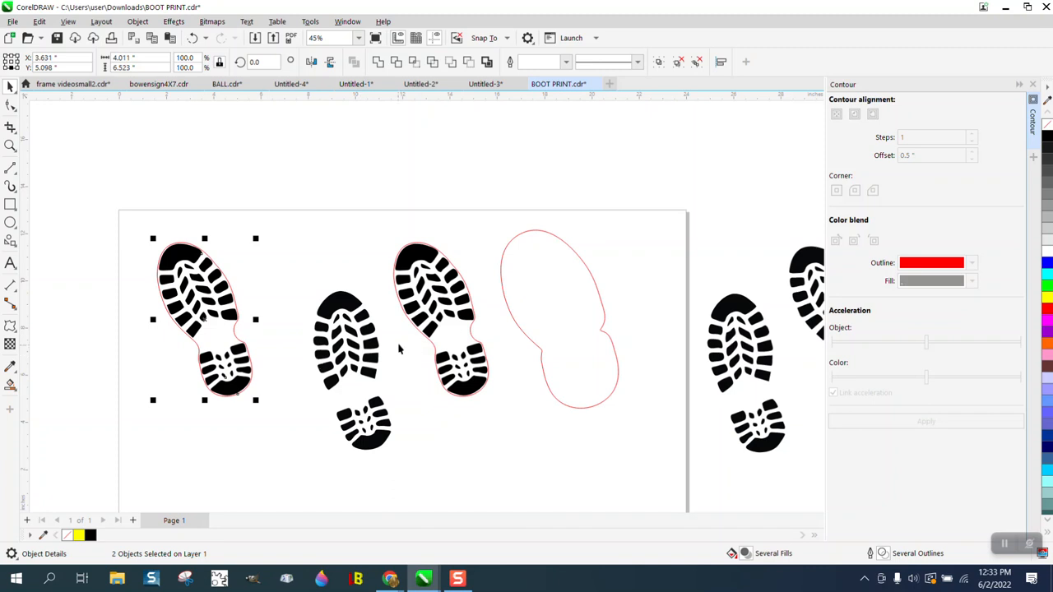
mouse_move(381, 173)
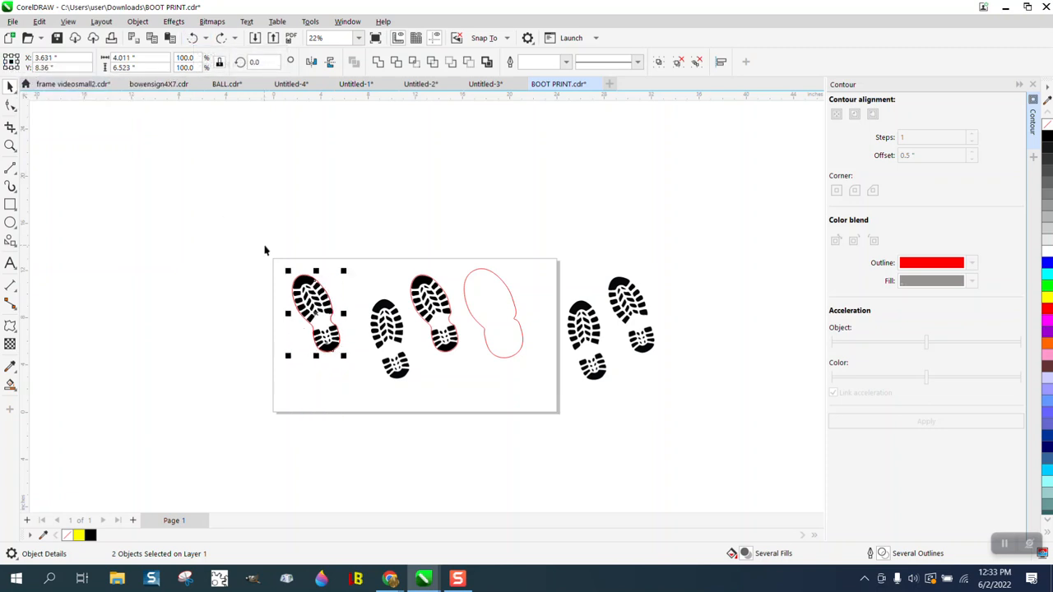
mouse_move(305, 257)
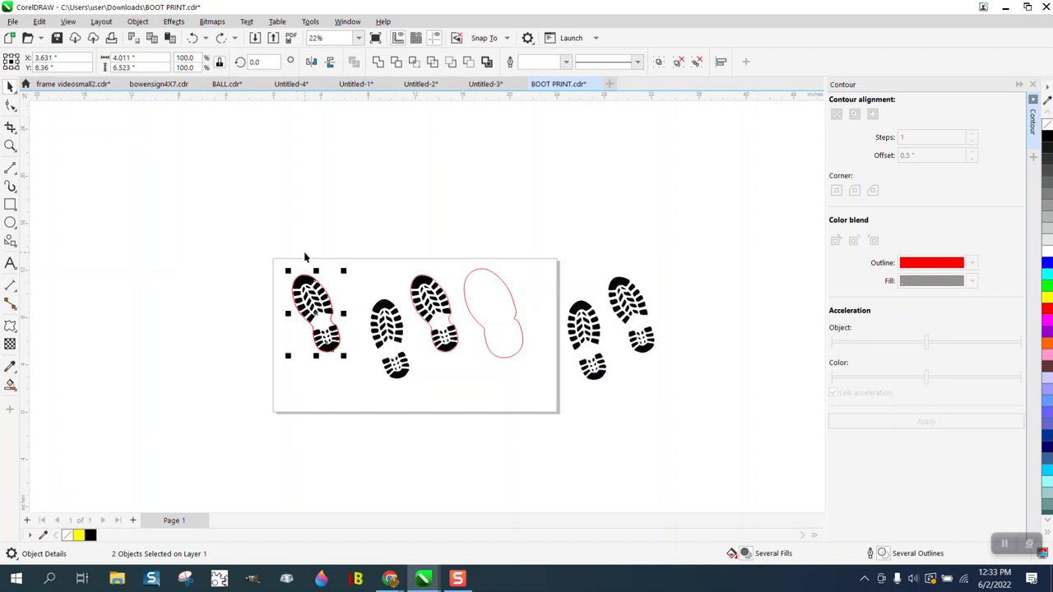
mouse_move(311, 62)
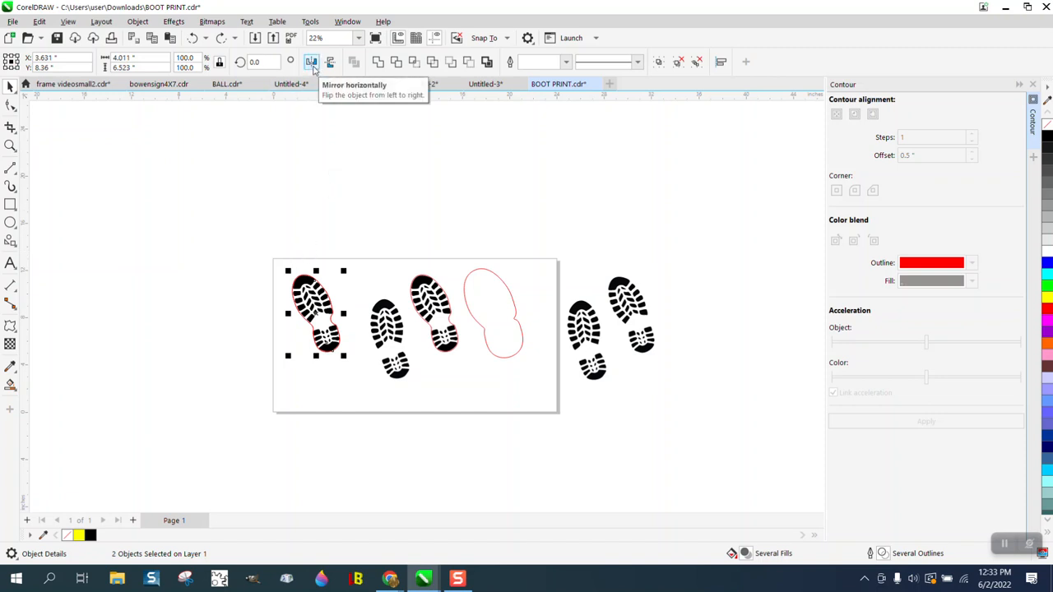
Mirror the copied boot print horizontally and move it back inside its red cut line.
click(311, 61)
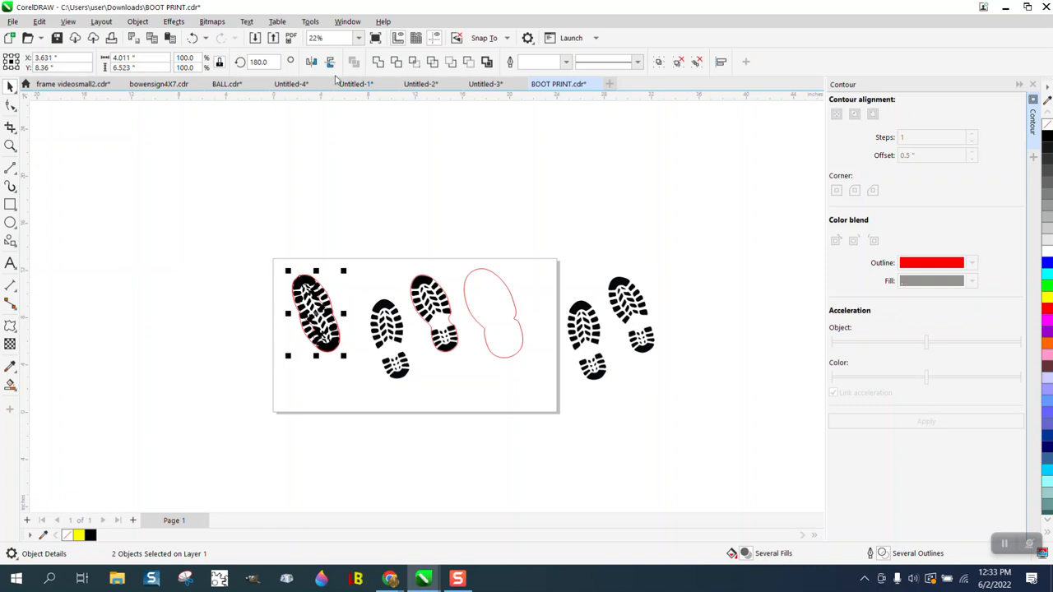
drag(317, 313, 284, 320)
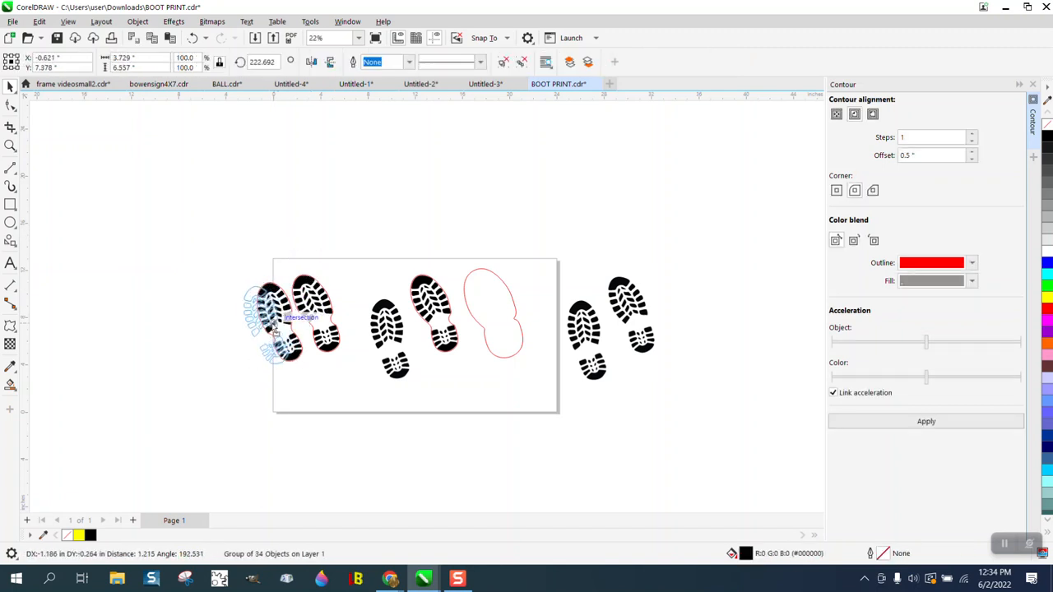
click(275, 320)
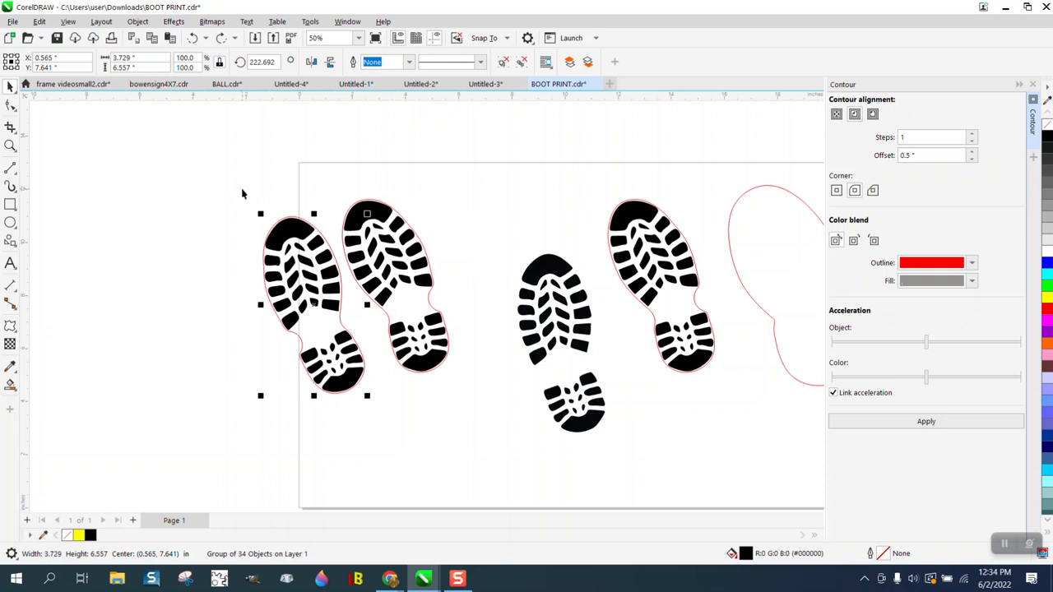
Marquee-select the mirrored print with its cut line and place it lower beside the original.
click(10, 105)
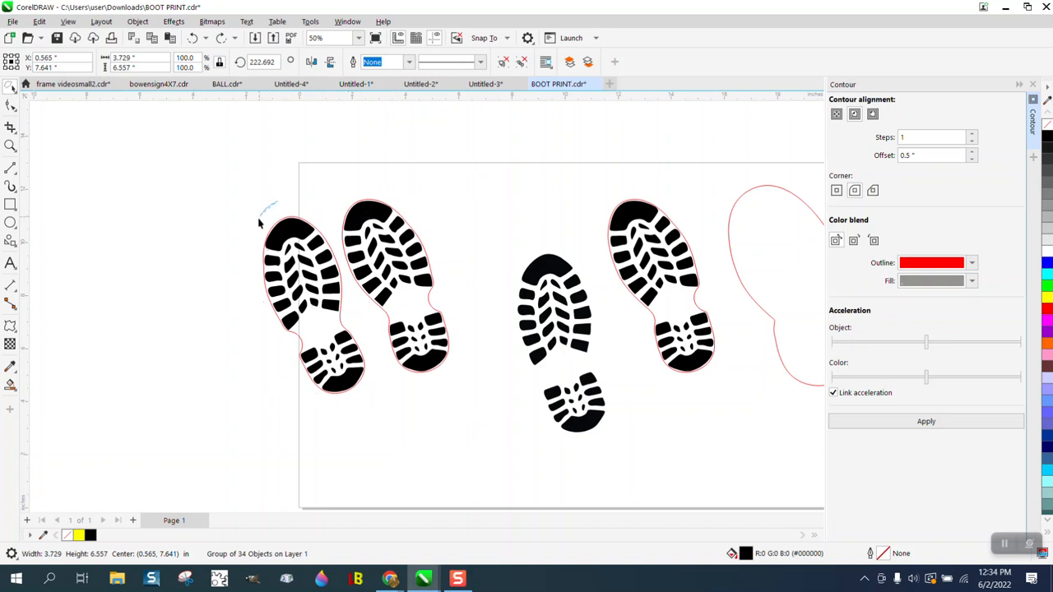
drag(263, 222, 362, 412)
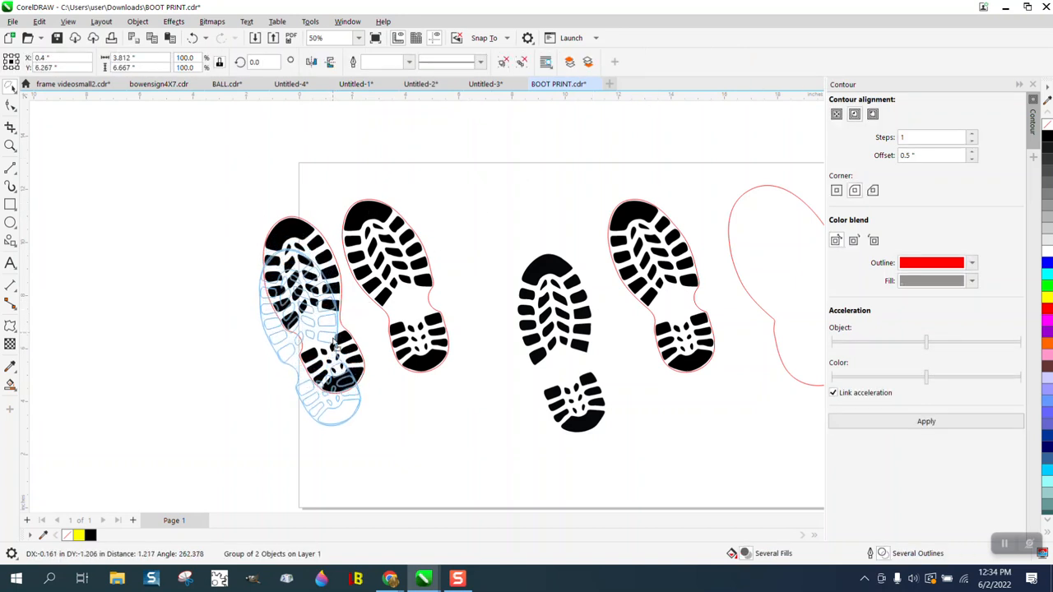
click(320, 321)
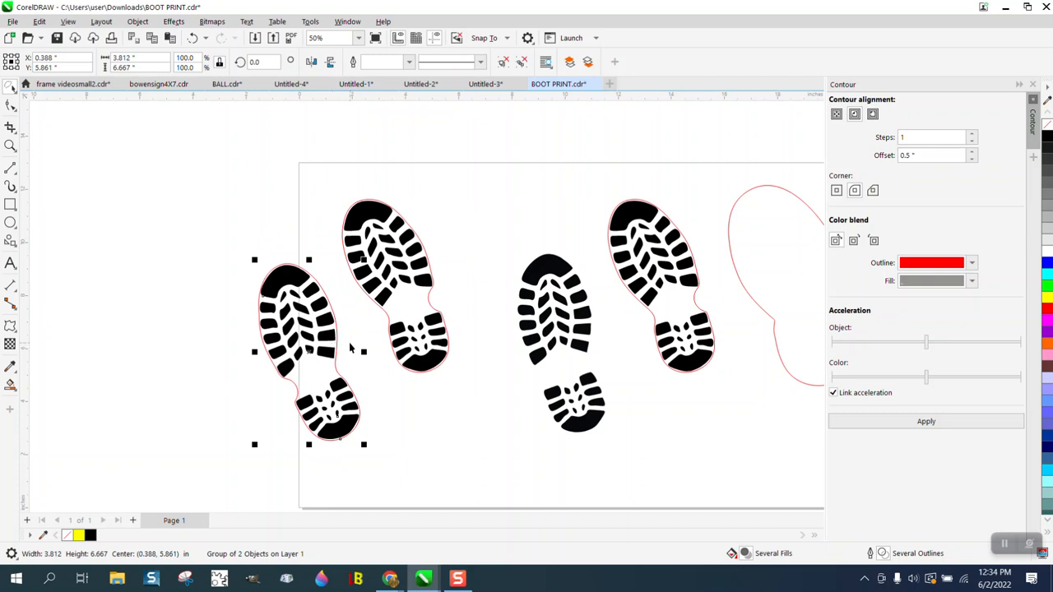
mouse_move(356, 393)
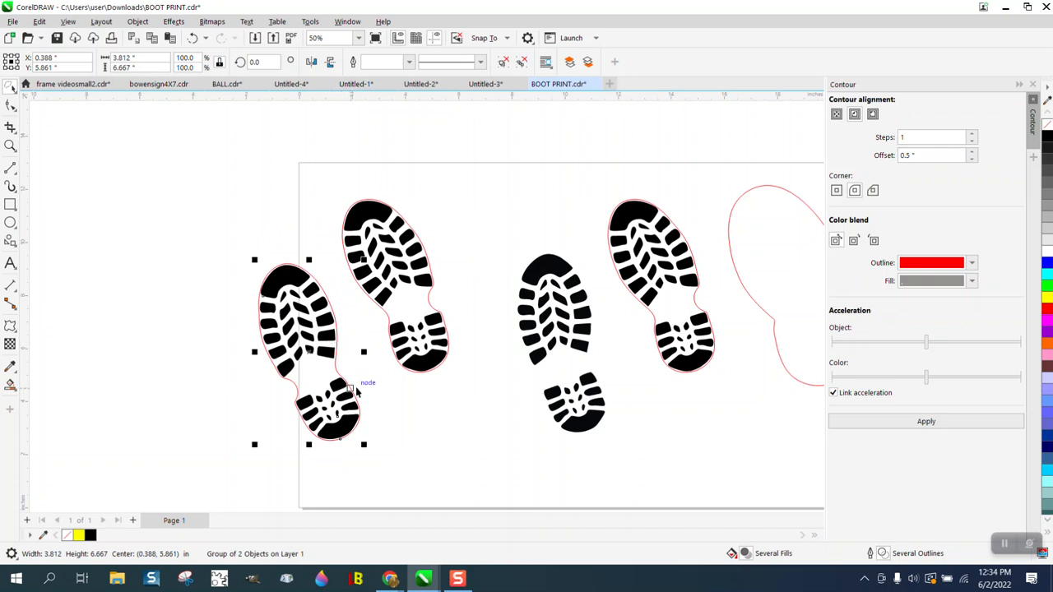